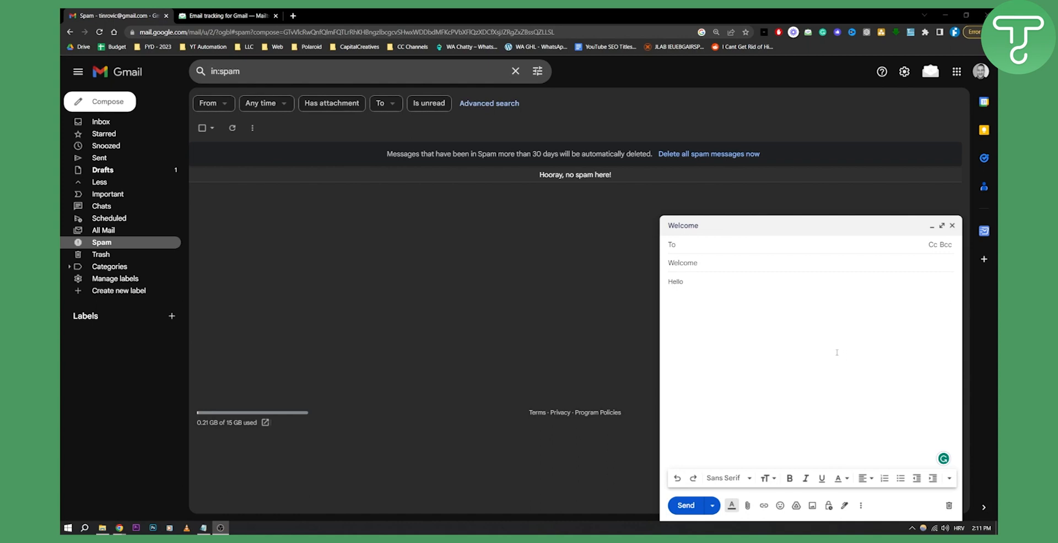
mouse_move(833, 351)
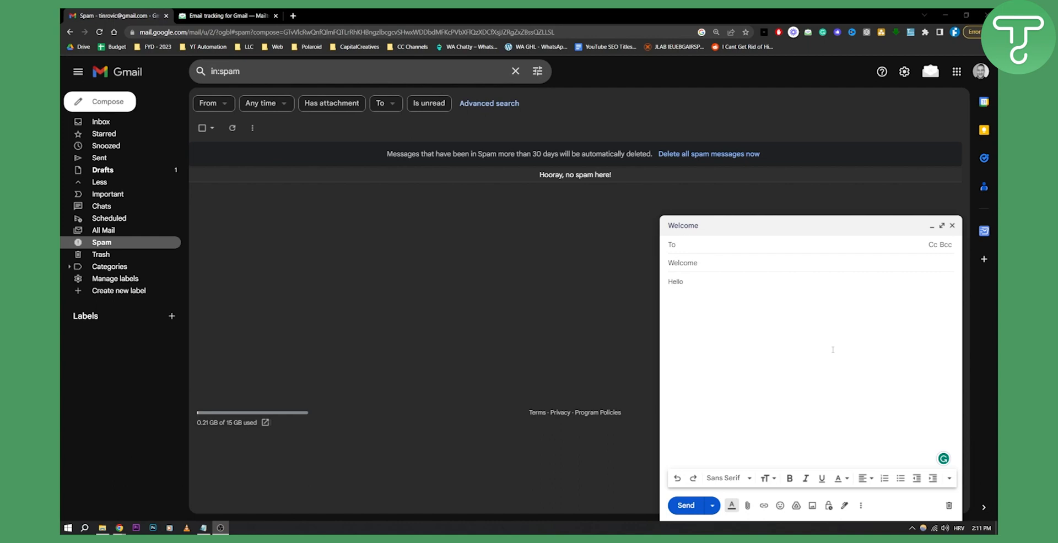
Step: Check the compose window's extra options for read receipts, then switch to the Mailtrack site's home page
left_click(861, 506)
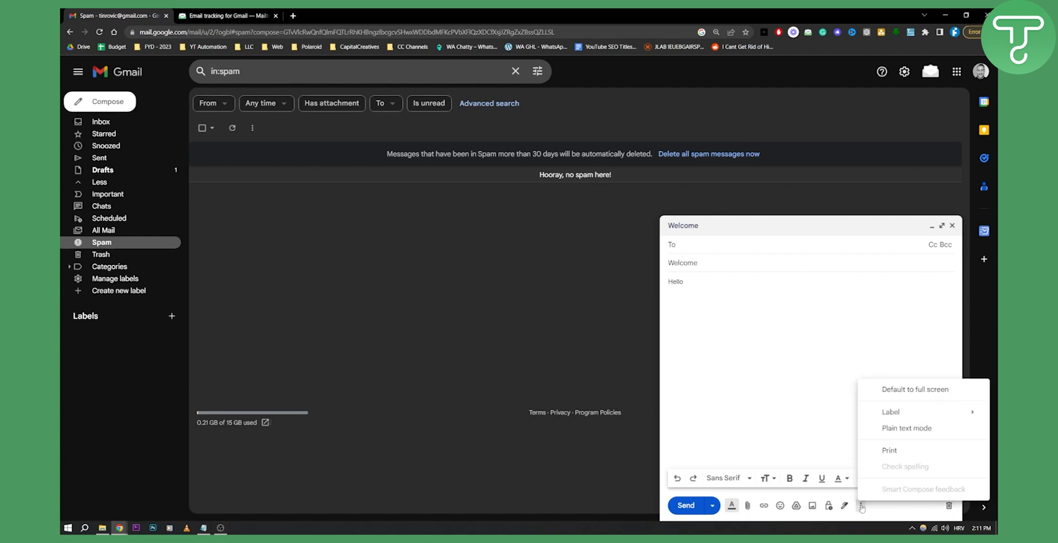
mouse_move(905, 466)
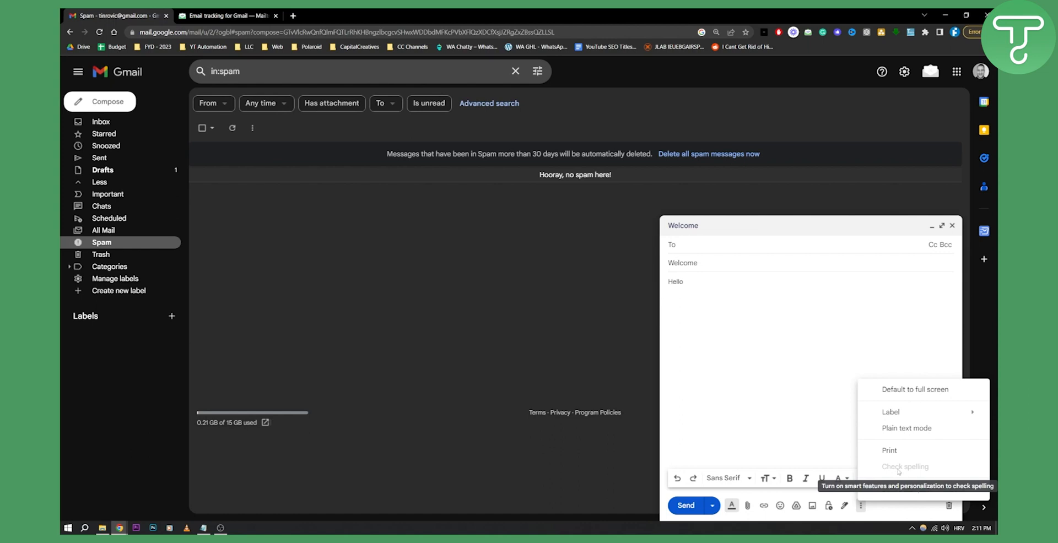
mouse_move(910, 470)
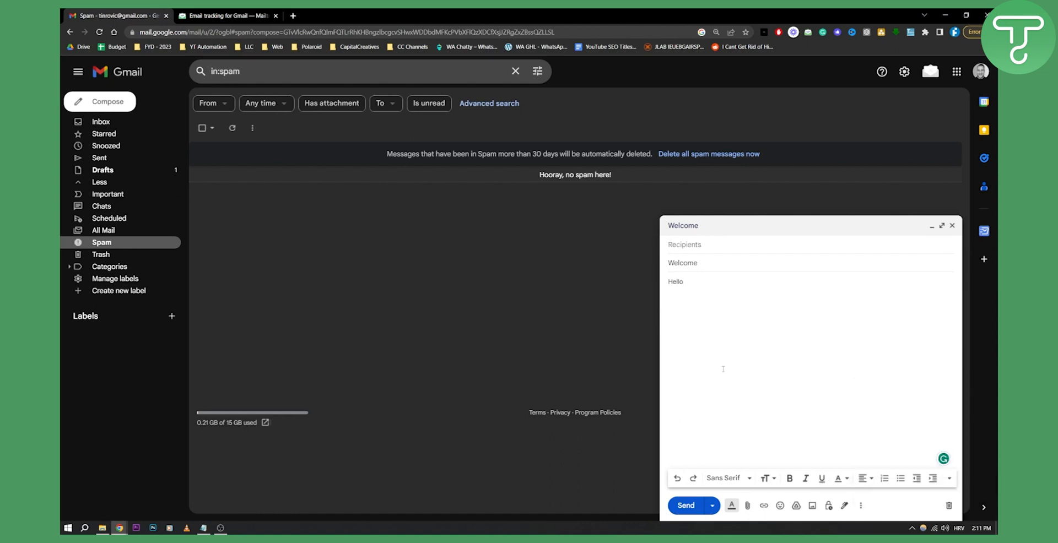
mouse_move(783, 336)
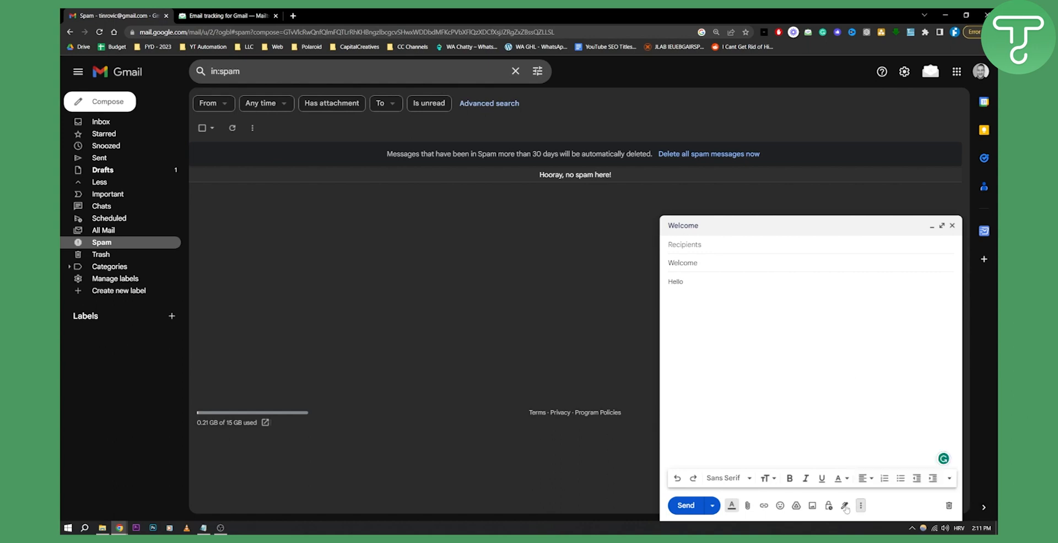
mouse_move(829, 506)
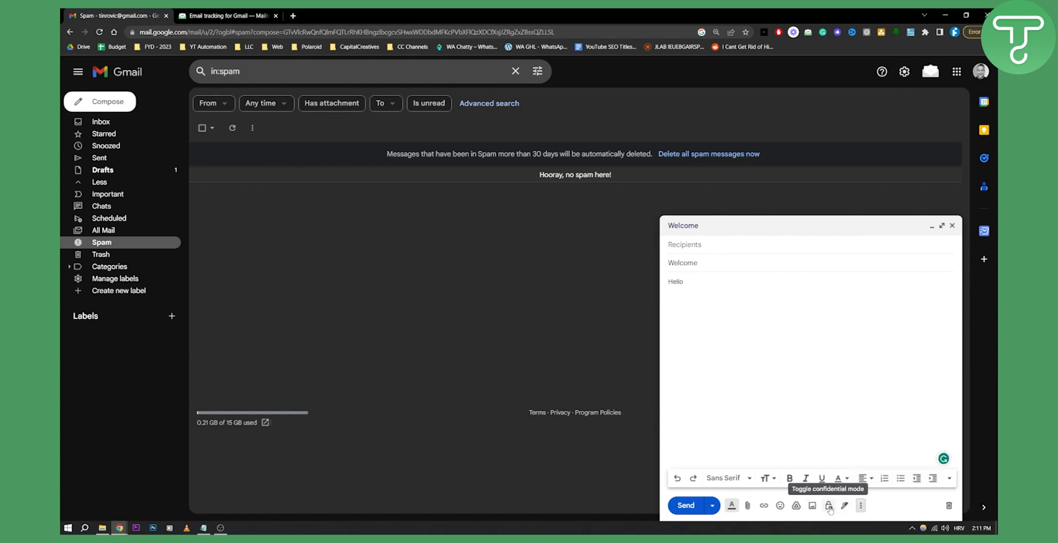
left_click(829, 506)
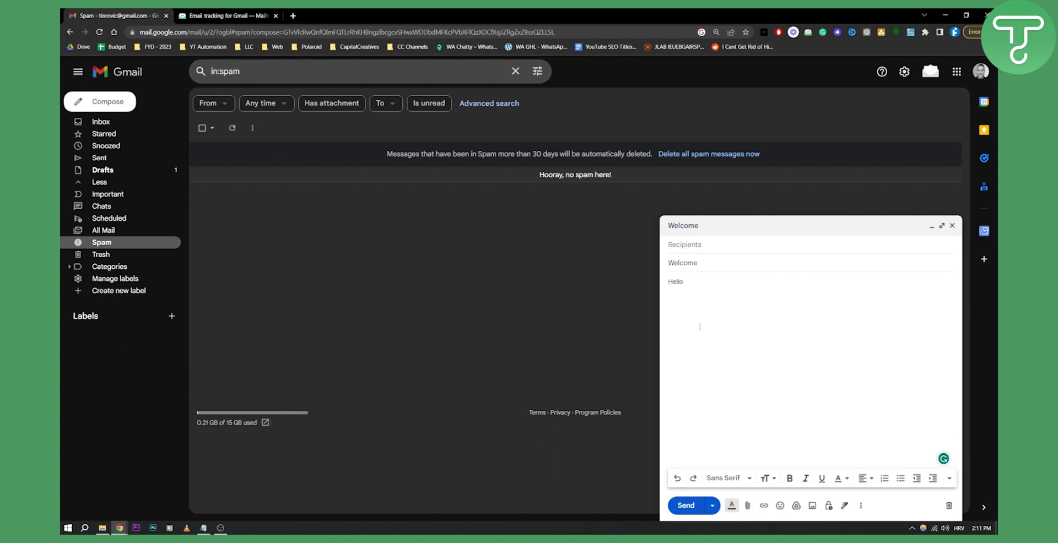
left_click(227, 16)
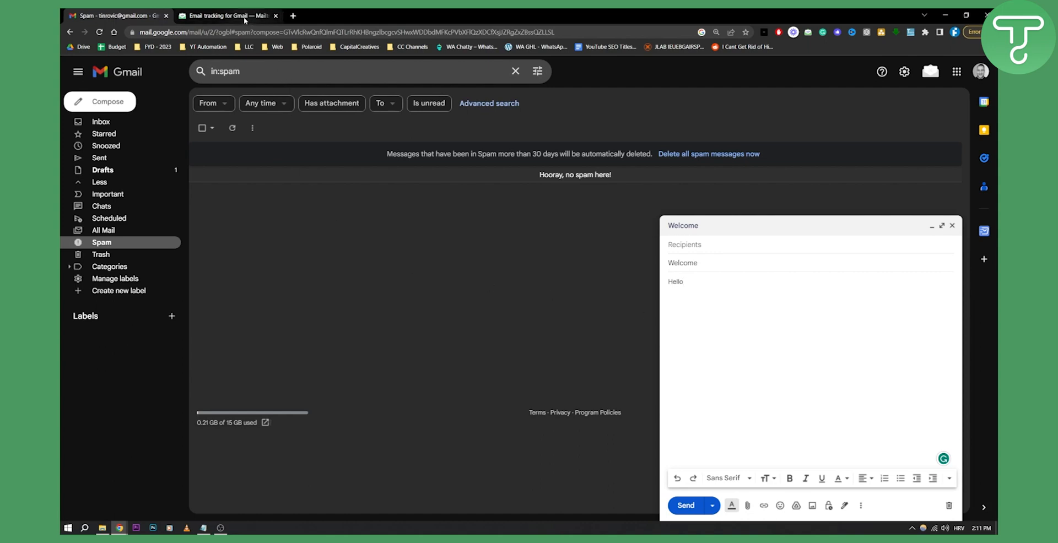
left_click(225, 16)
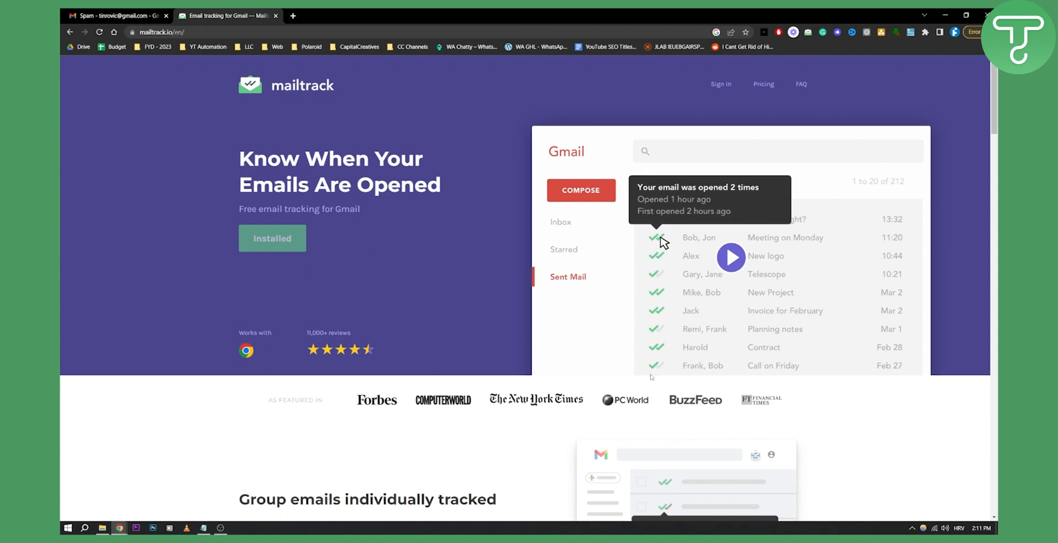
mouse_move(642, 292)
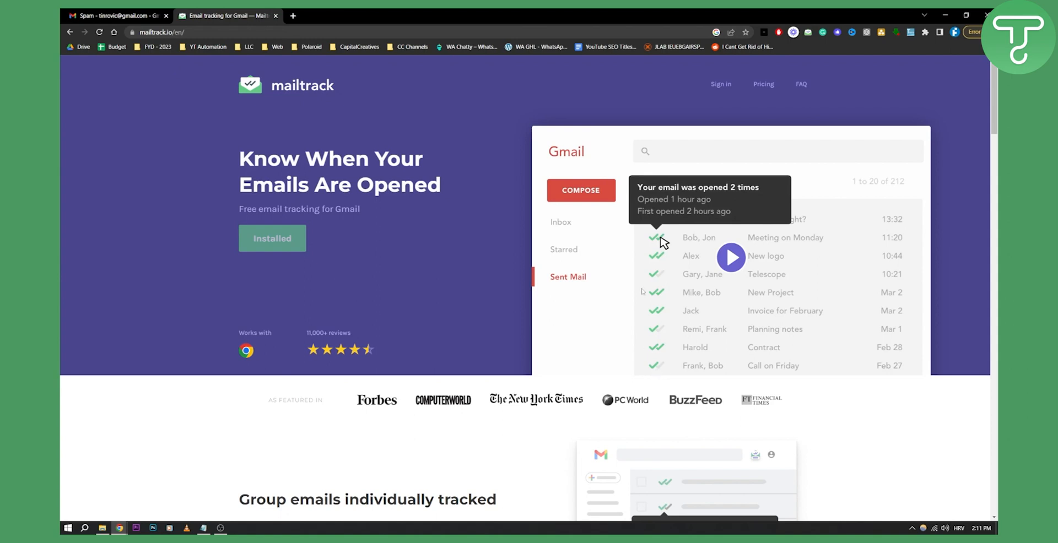
mouse_move(653, 279)
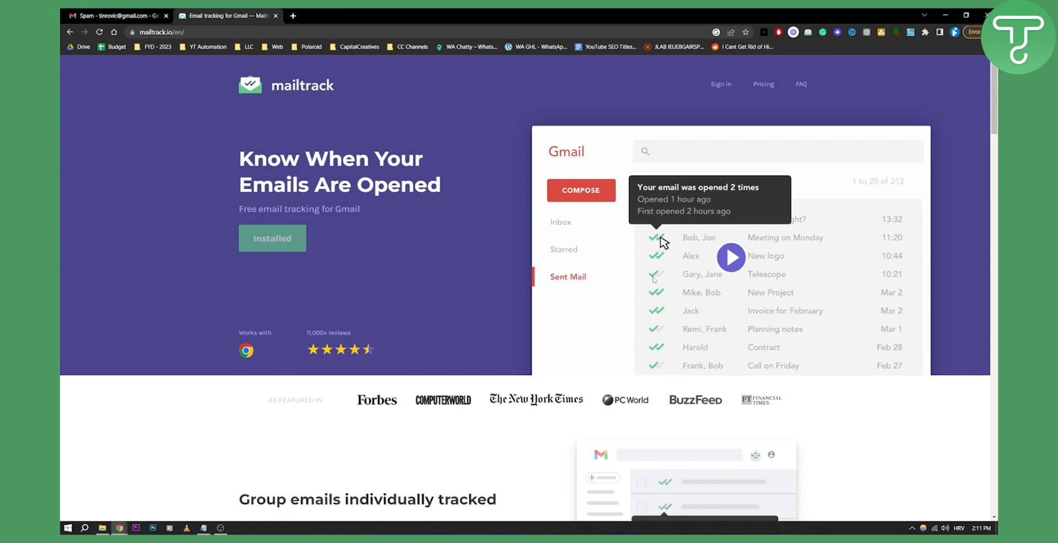
mouse_move(412, 253)
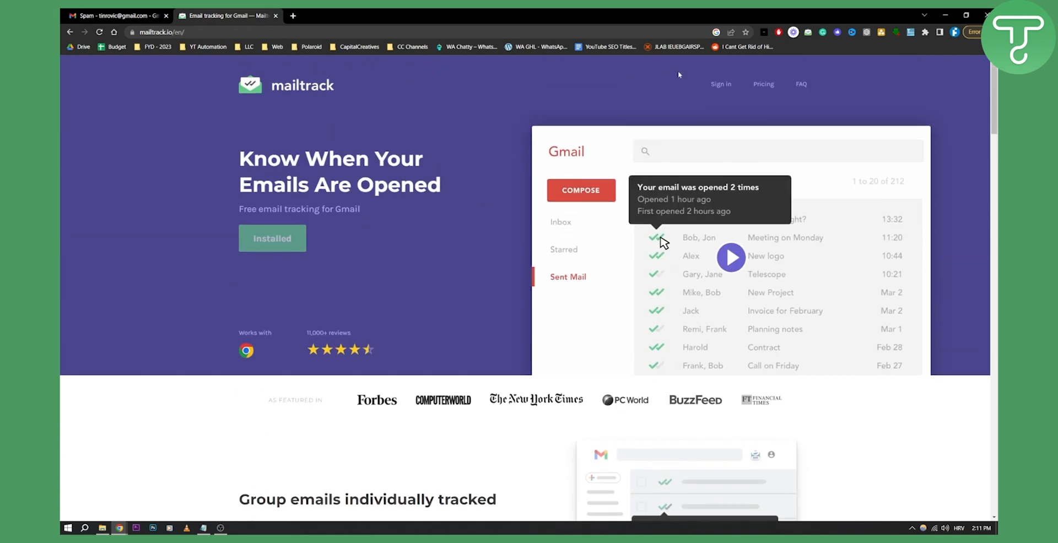
Step: Show Mailtrack's pricing page comparing the Free, PRO and Advanced yearly plans
left_click(762, 84)
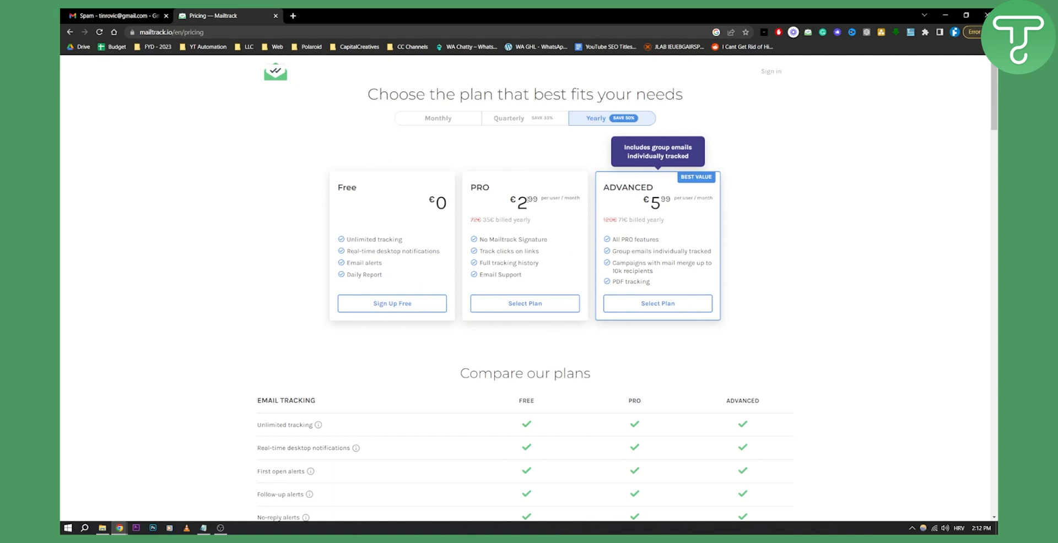
mouse_move(370, 196)
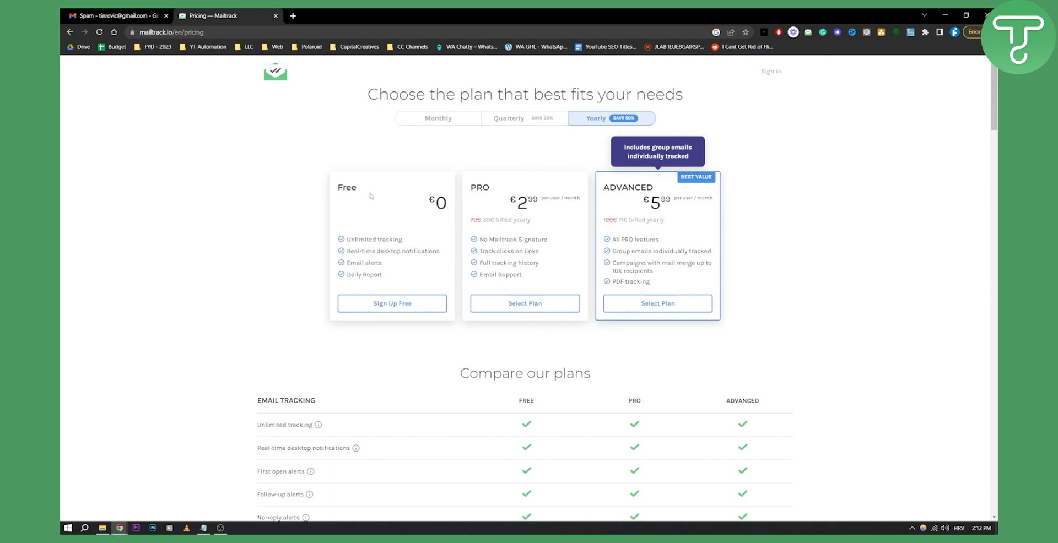
mouse_move(433, 250)
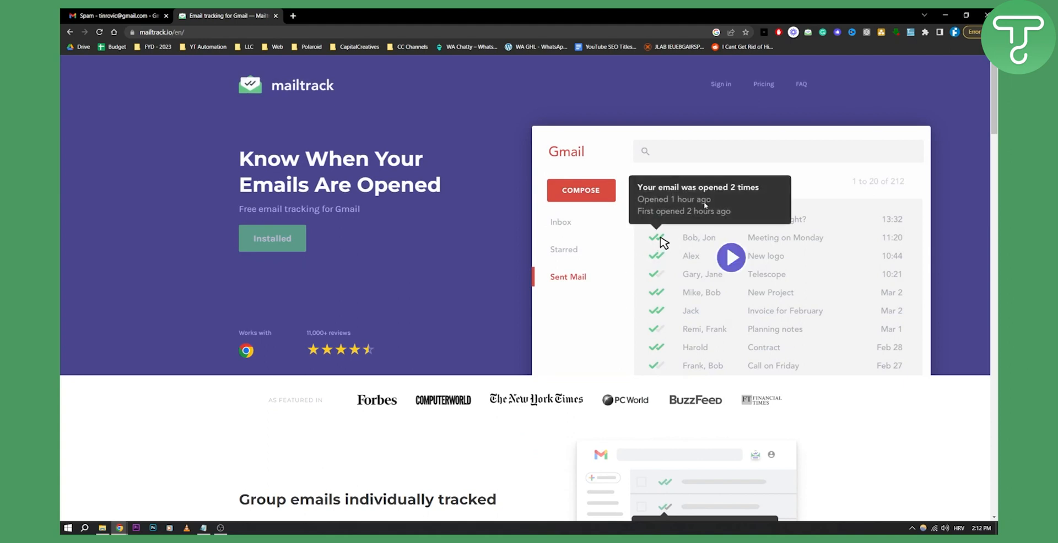
mouse_move(681, 217)
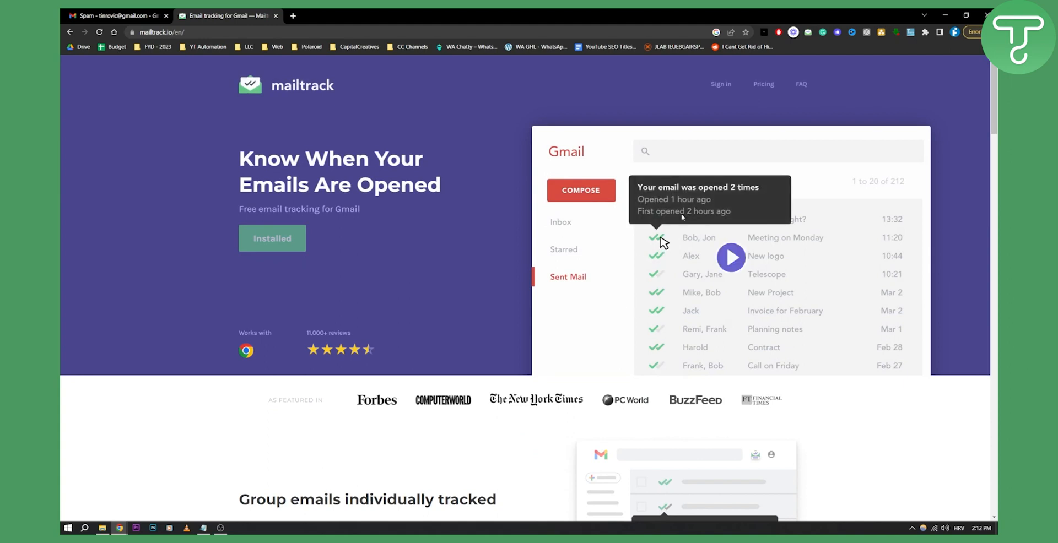